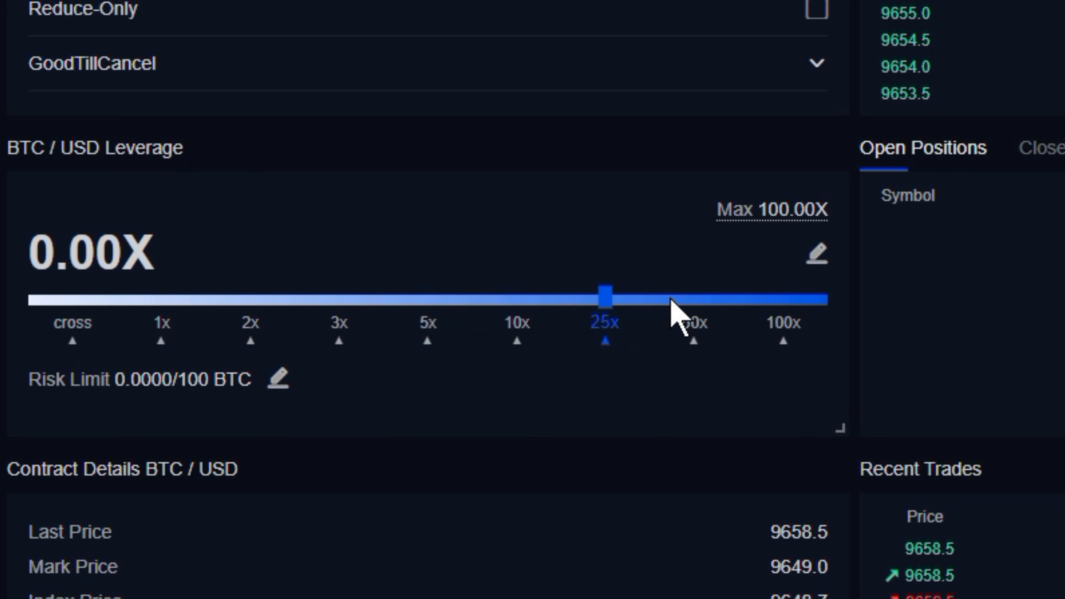
Slide the BTC/USD leverage through 3x and 10x, then back to cross (0.00X)
{"action": "left_click_drag", "start_coordinate": [605, 297], "coordinate": [338, 297]}
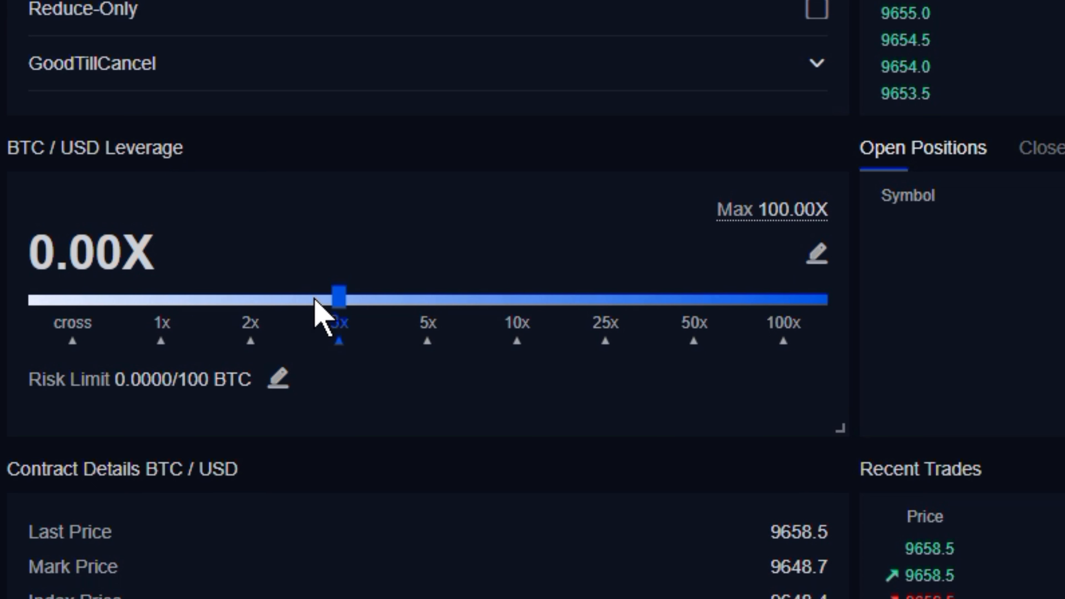
{"action": "left_click_drag", "start_coordinate": [338, 296], "coordinate": [693, 297]}
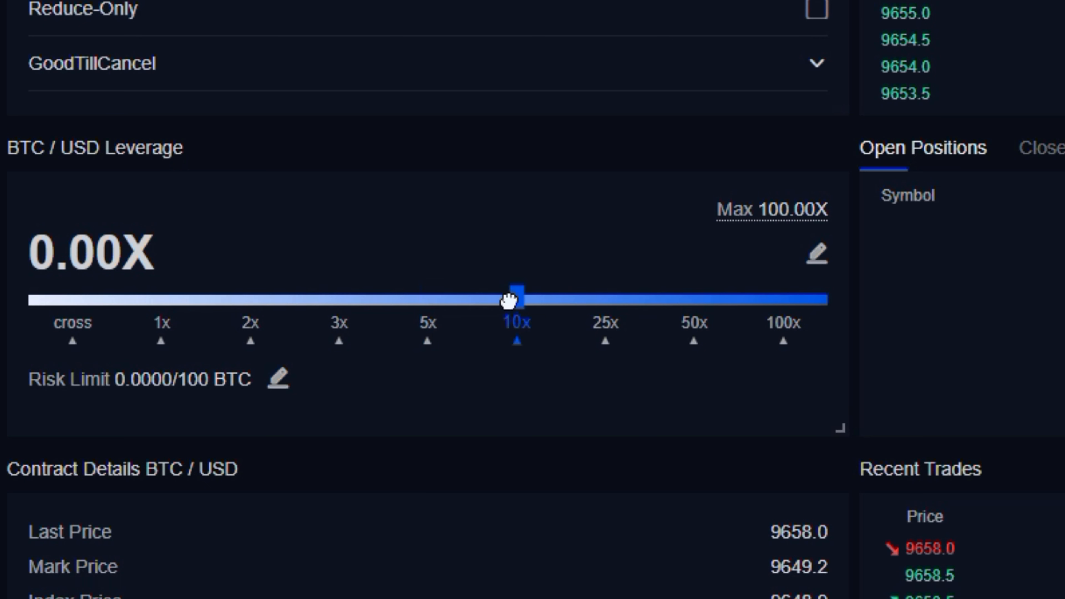
{"action": "left_click_drag", "start_coordinate": [516, 297], "coordinate": [72, 297]}
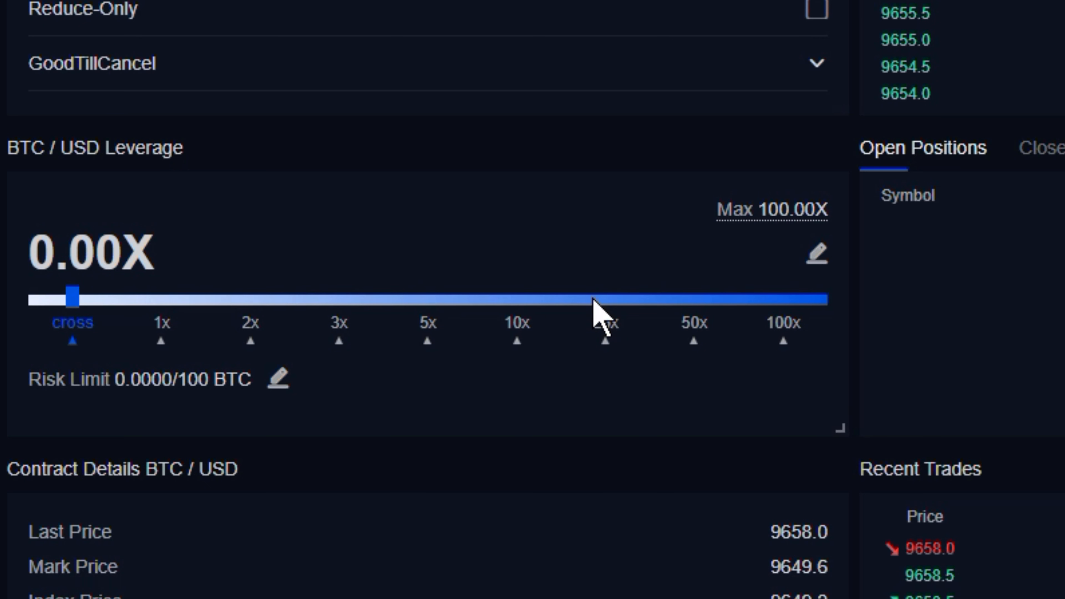
{"action": "left_click", "coordinate": [817, 254]}
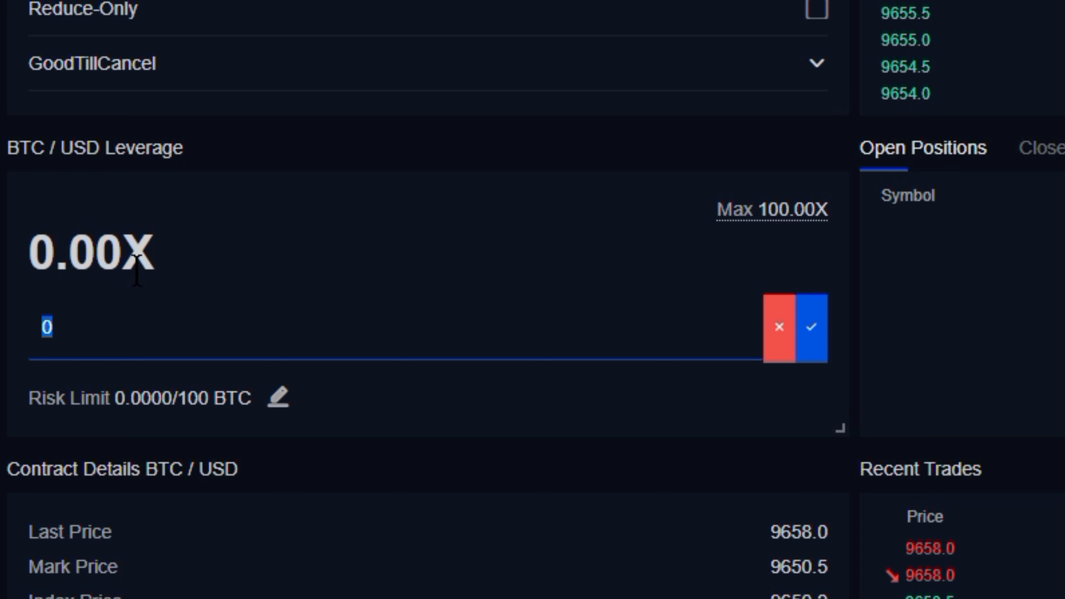
Enter 47 in the manual leverage field and confirm 47X leverage
{"action": "type", "text": "47"}
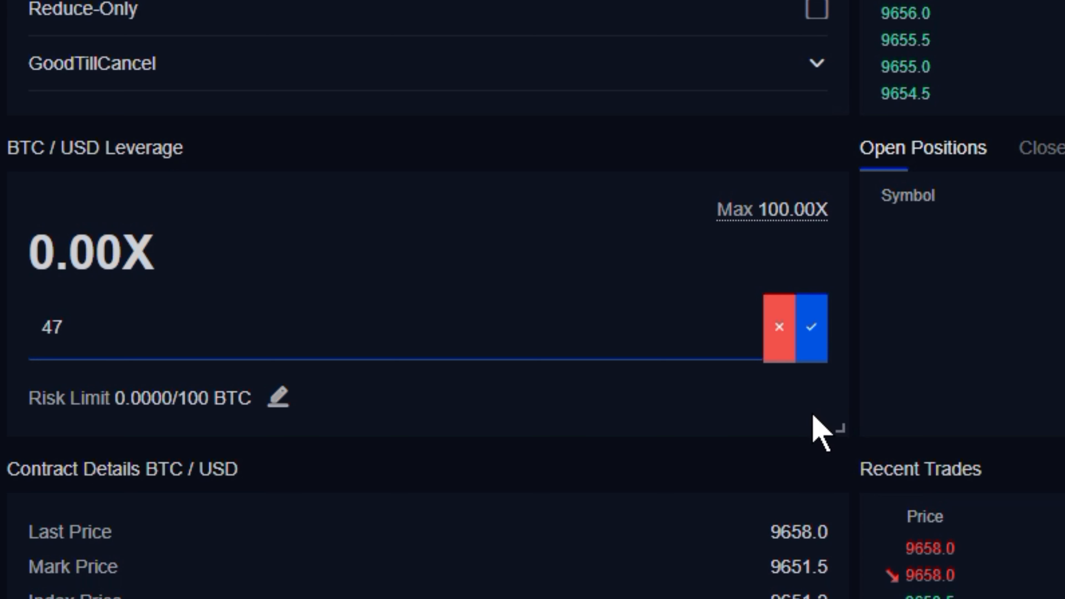
{"action": "left_click", "coordinate": [811, 326]}
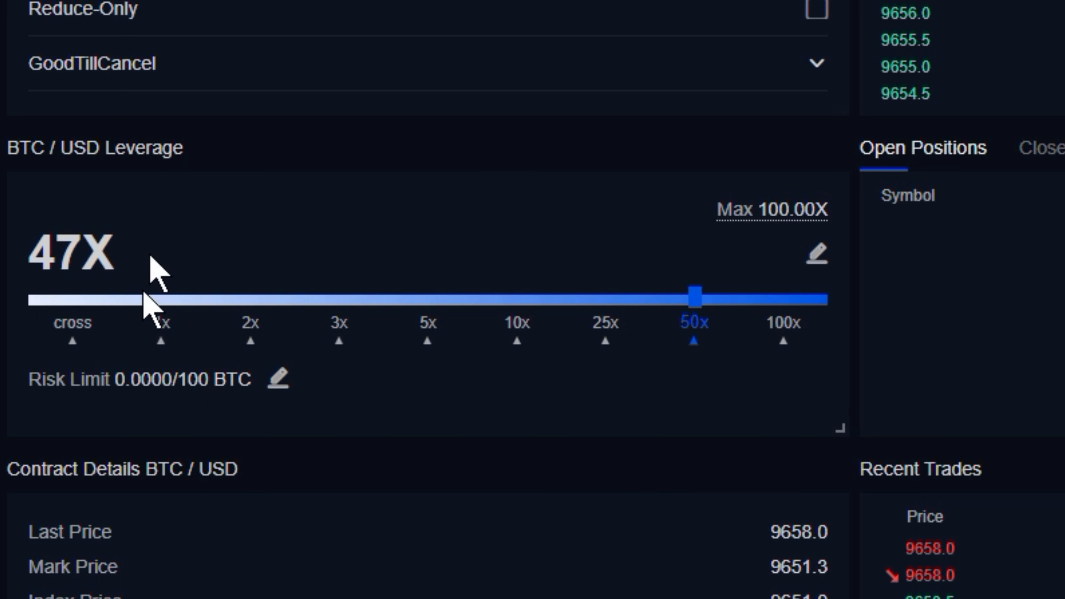
{"action": "mouse_move", "coordinate": [251, 323]}
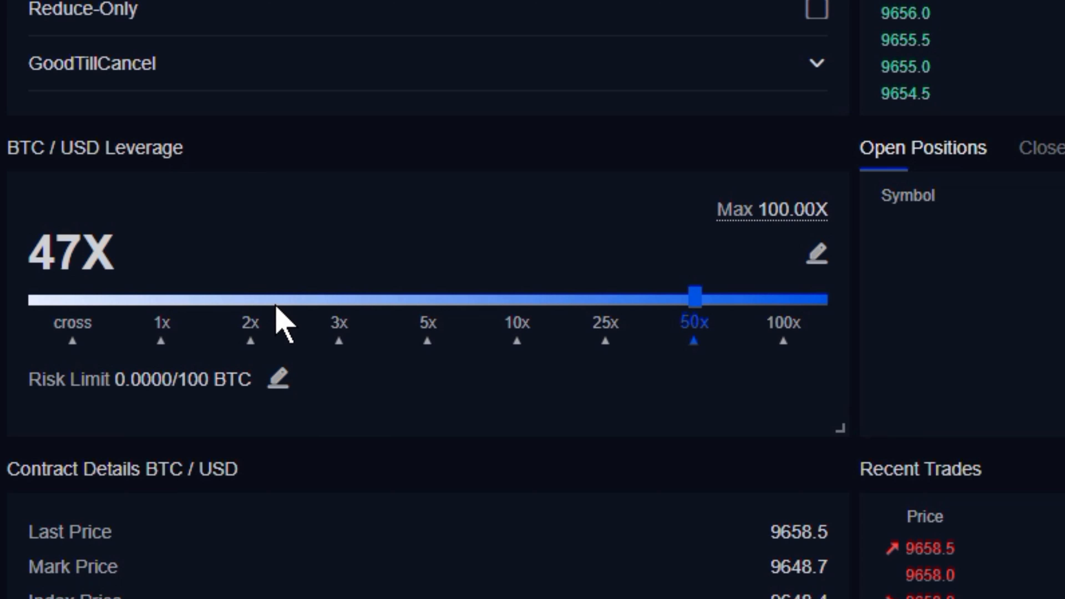
{"action": "mouse_move", "coordinate": [315, 404]}
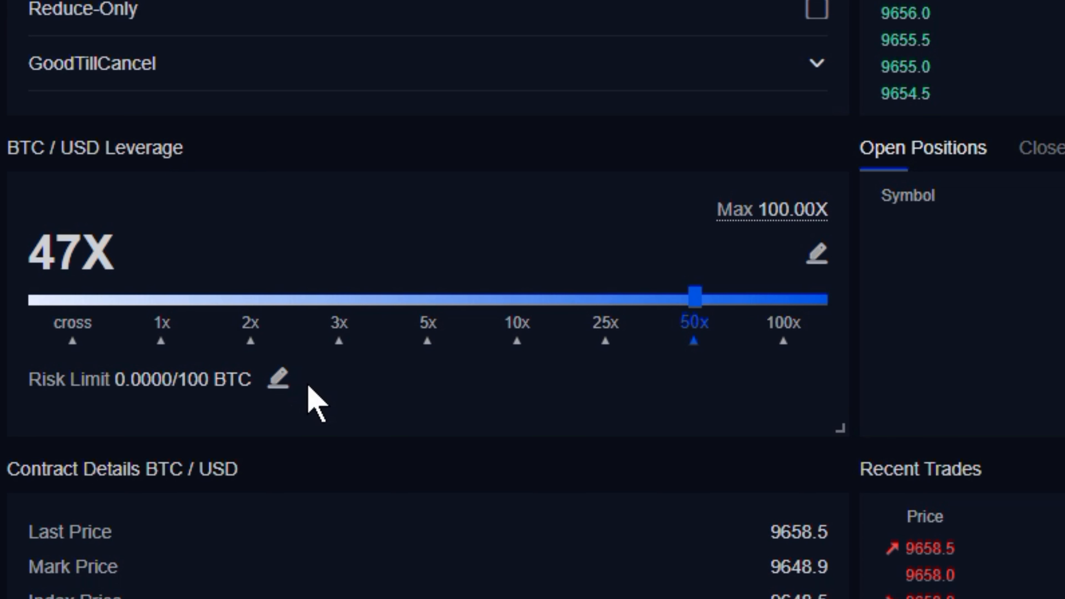
Bring the leverage from 47X back to cross margin so it reads 0.00X
{"action": "left_click", "coordinate": [70, 337]}
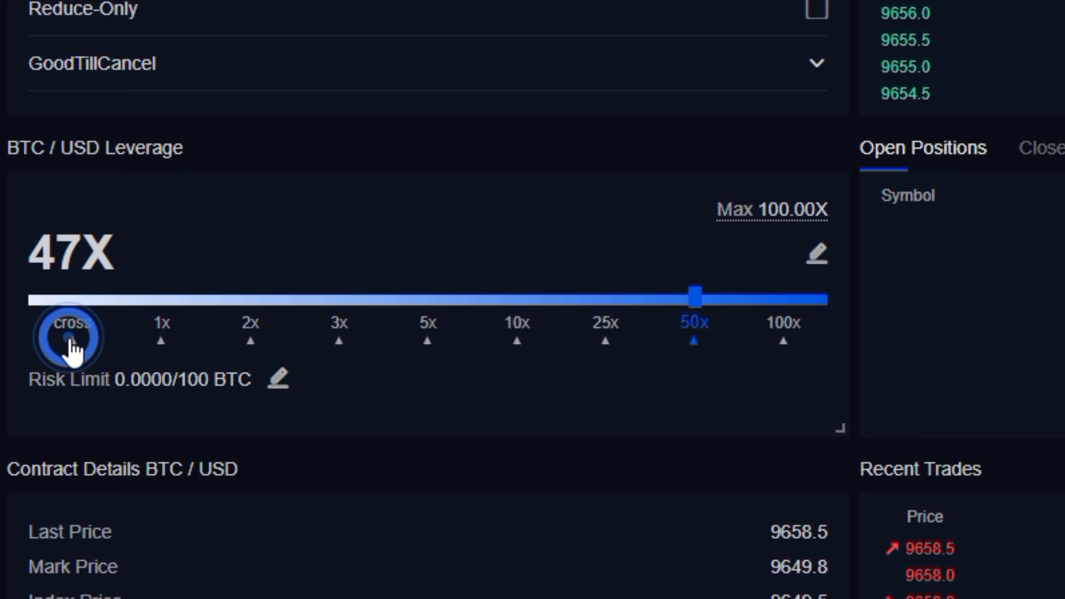
{"action": "left_click_drag", "start_coordinate": [694, 296], "coordinate": [70, 296]}
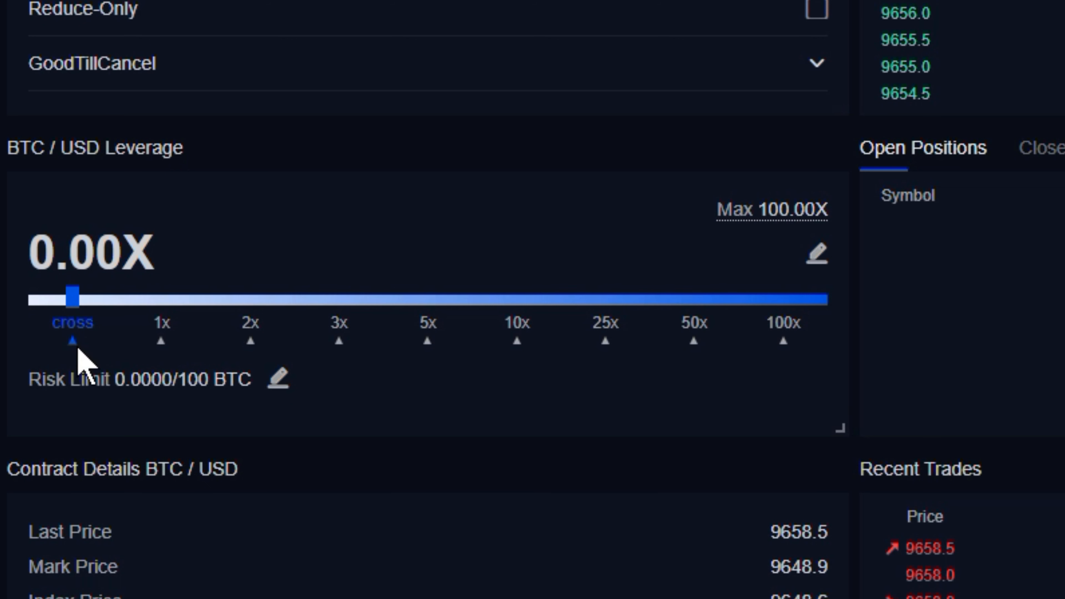
{"action": "mouse_move", "coordinate": [221, 272]}
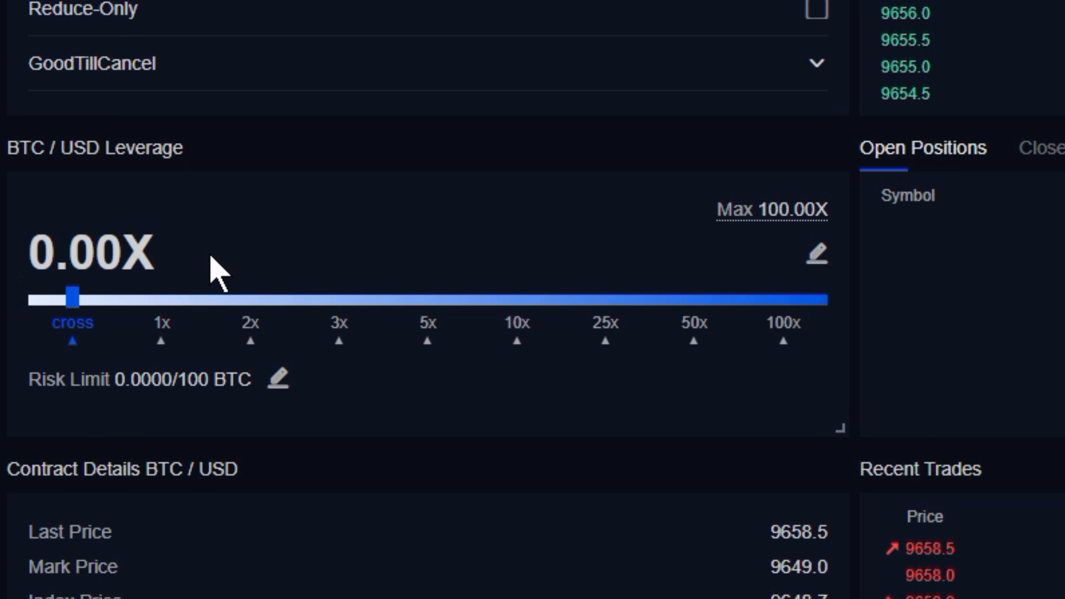
{"action": "mouse_move", "coordinate": [306, 282]}
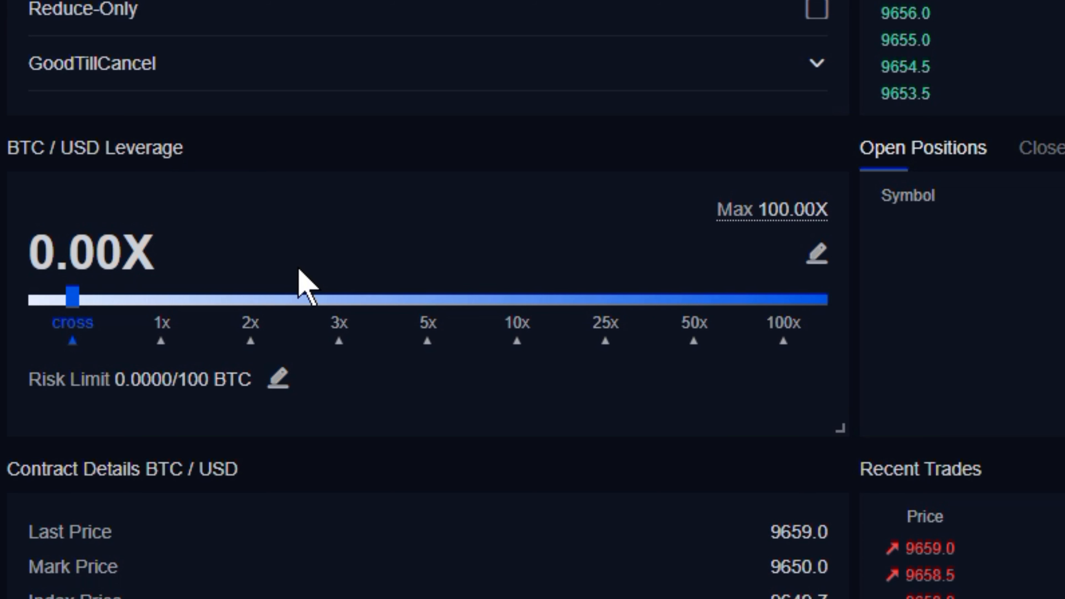
{"action": "mouse_move", "coordinate": [285, 394]}
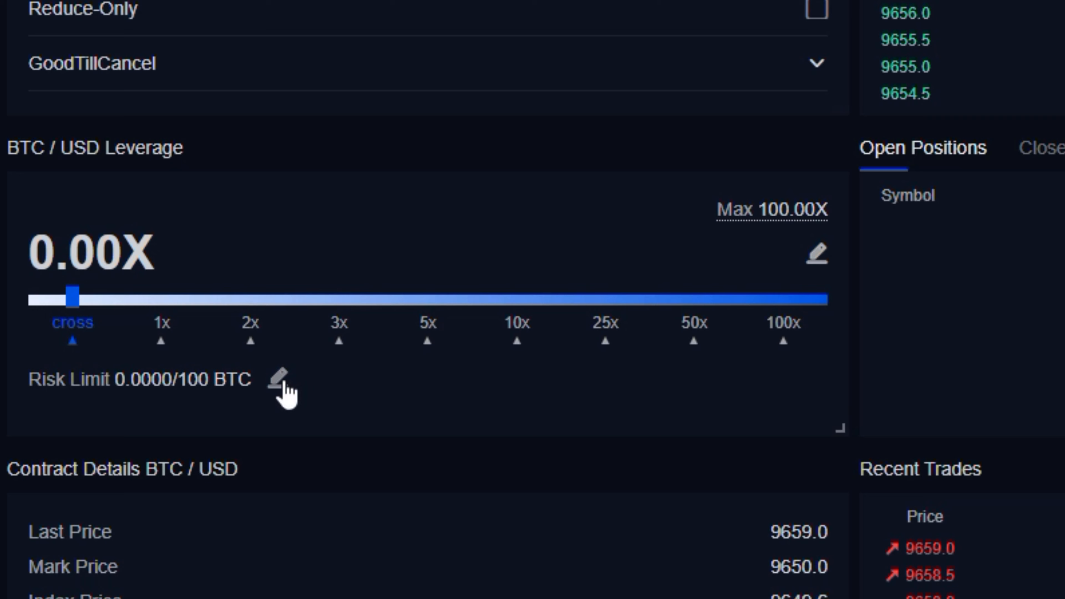
Adjust the BTC/USD risk limit slider through 300, 350 and 150 to 200 BTC and confirm
{"action": "left_click", "coordinate": [275, 379]}
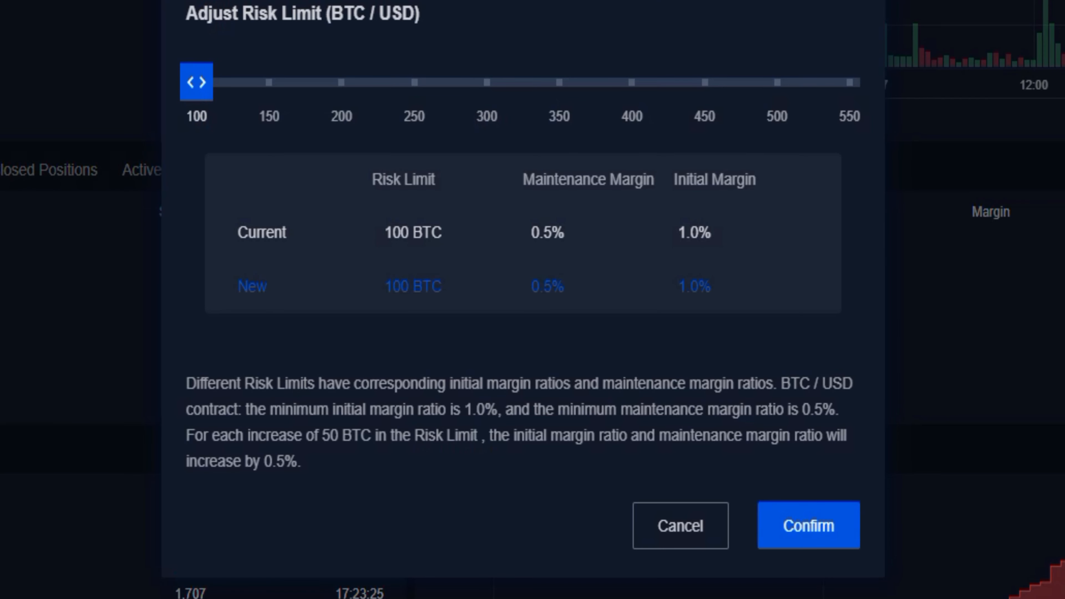
{"action": "mouse_move", "coordinate": [868, 55]}
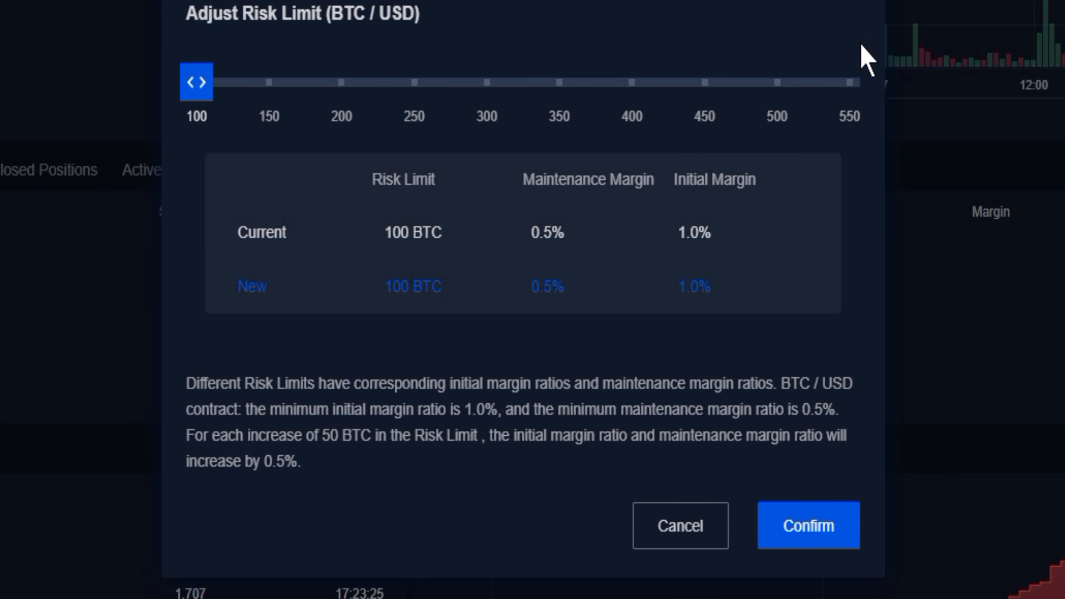
{"action": "mouse_move", "coordinate": [193, 139]}
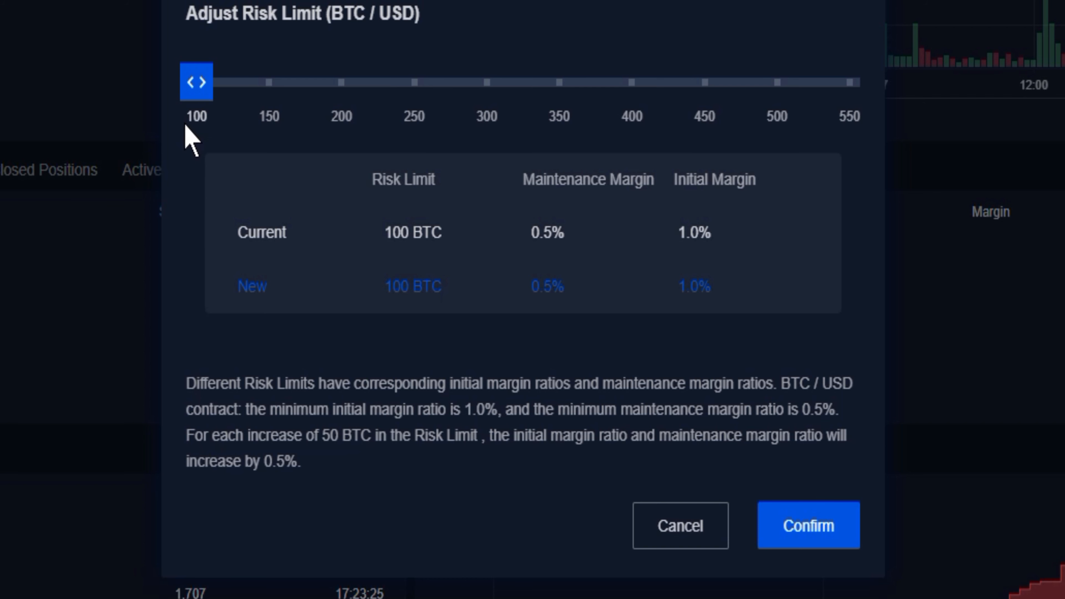
{"action": "left_click_drag", "start_coordinate": [196, 82], "coordinate": [486, 82]}
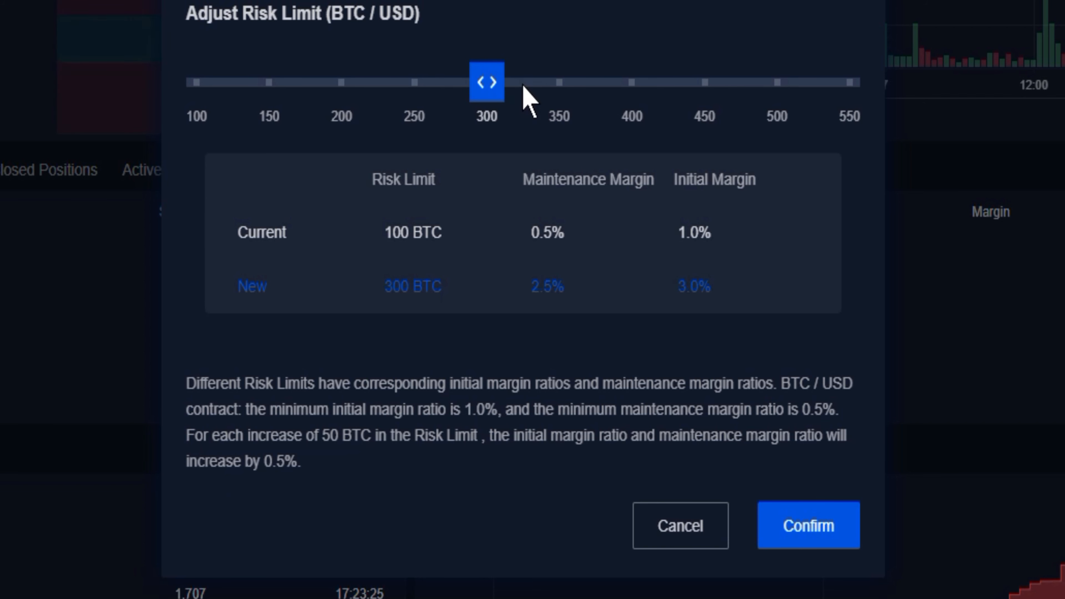
{"action": "left_click_drag", "start_coordinate": [487, 81], "coordinate": [559, 82]}
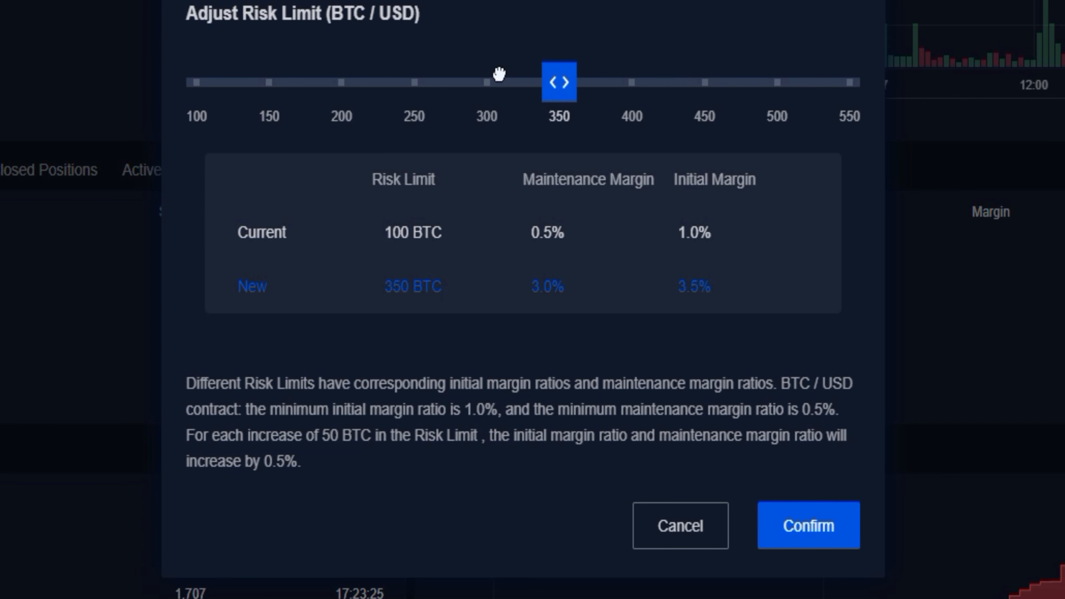
{"action": "left_click_drag", "start_coordinate": [559, 82], "coordinate": [269, 82]}
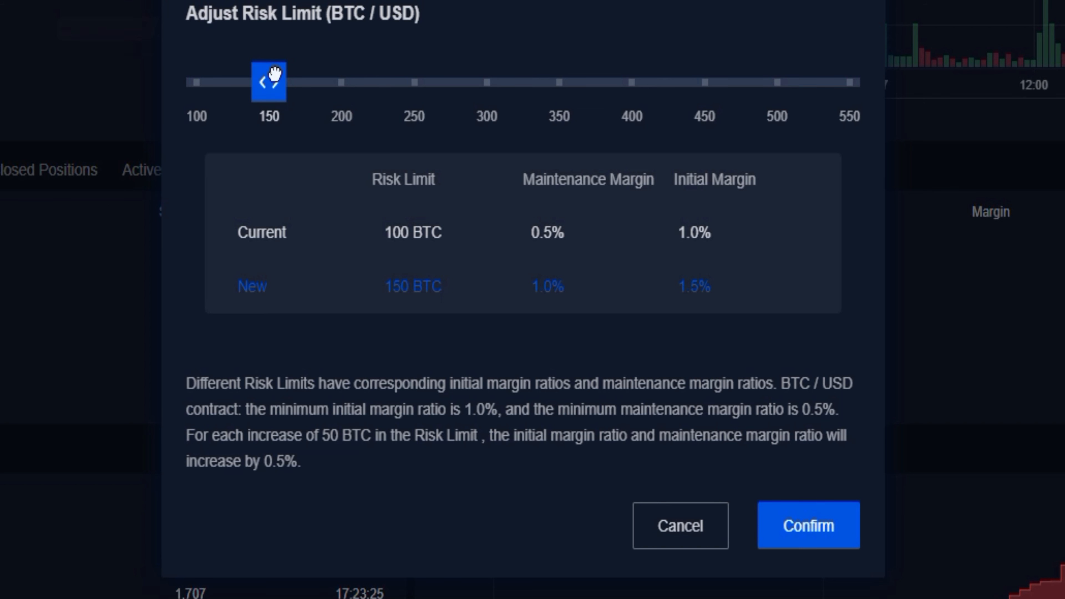
{"action": "left_click_drag", "start_coordinate": [269, 82], "coordinate": [342, 81]}
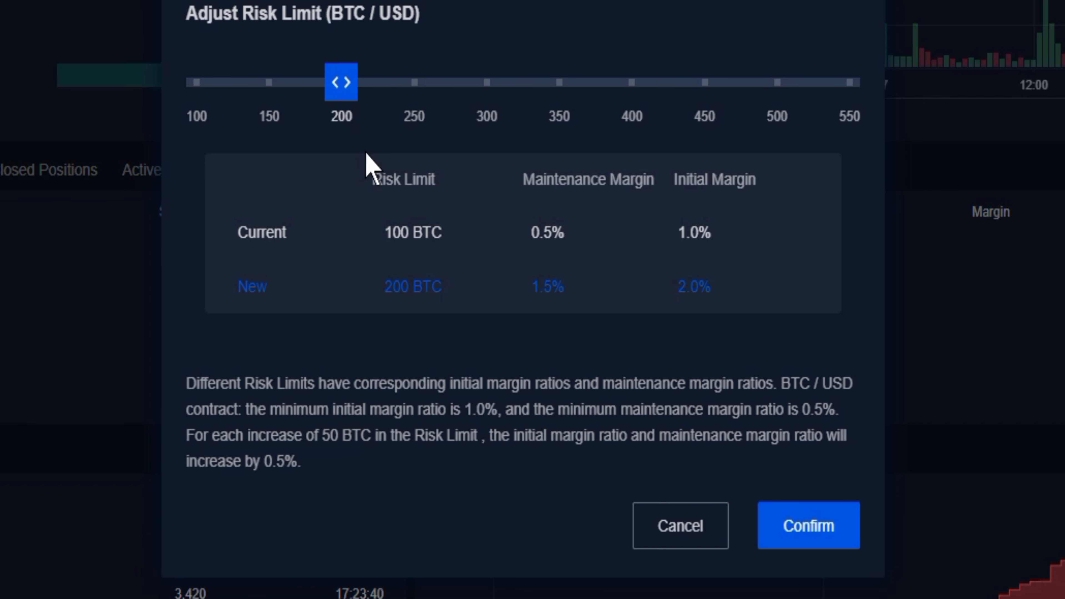
{"action": "mouse_move", "coordinate": [603, 136]}
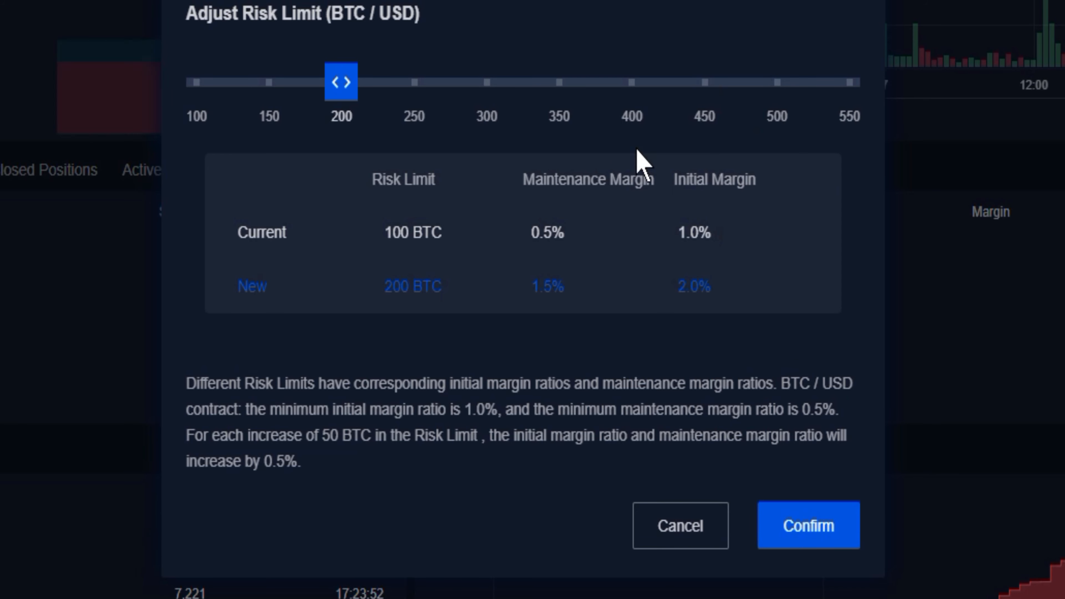
{"action": "left_click", "coordinate": [808, 525]}
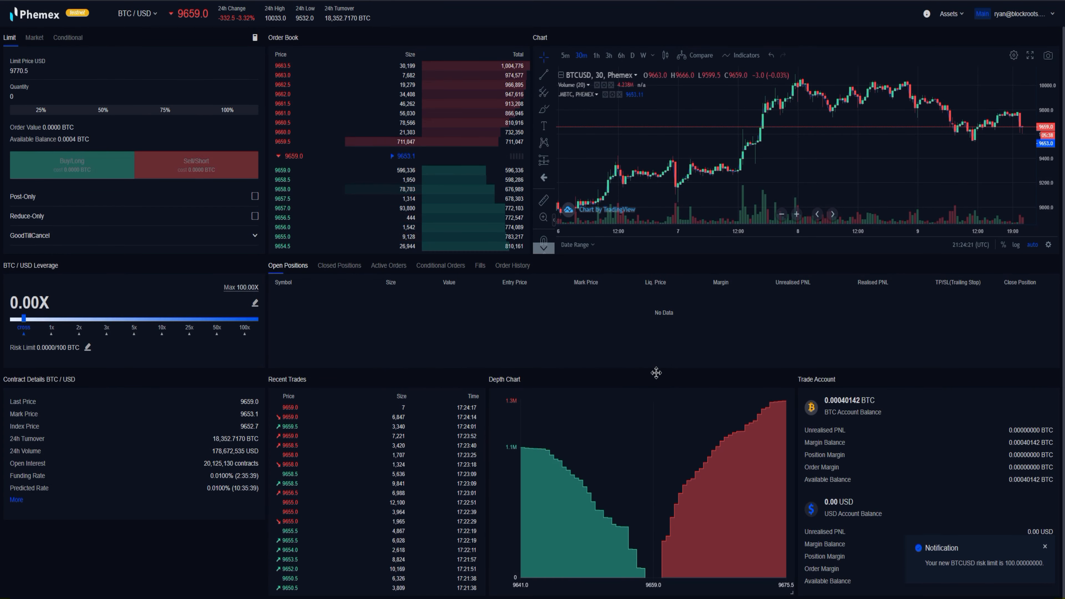